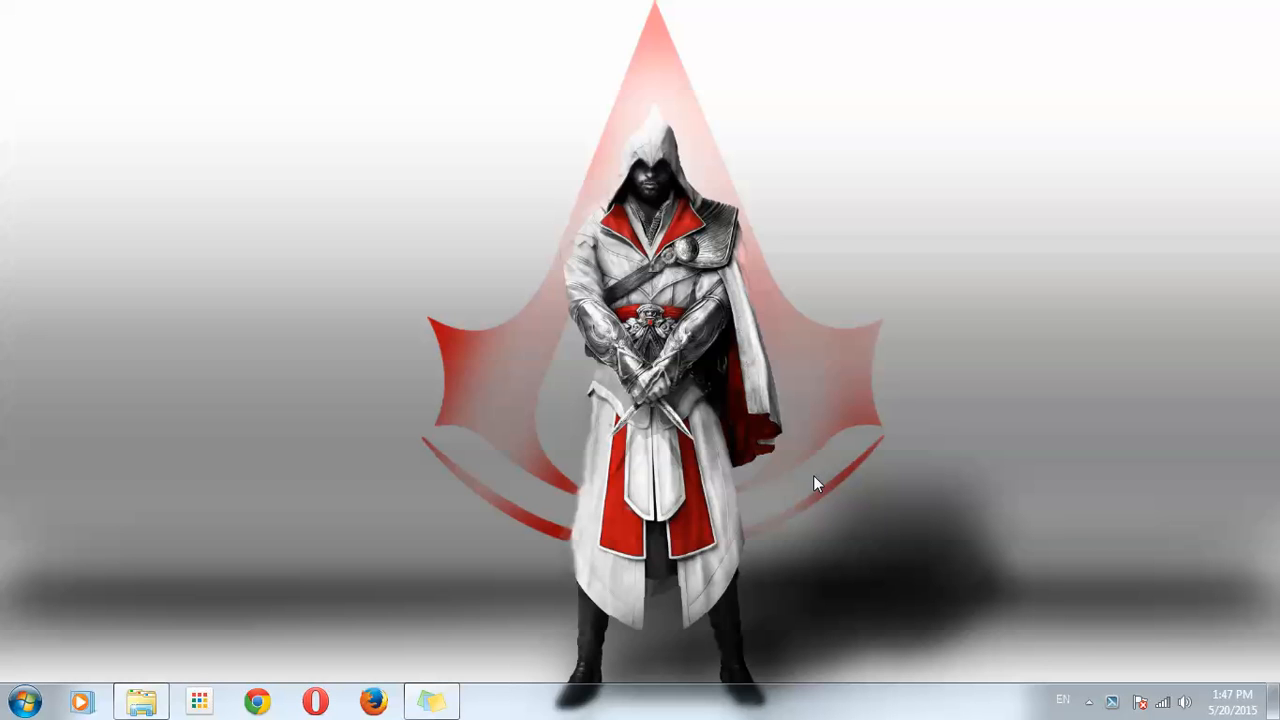
mouse_move(680, 484)
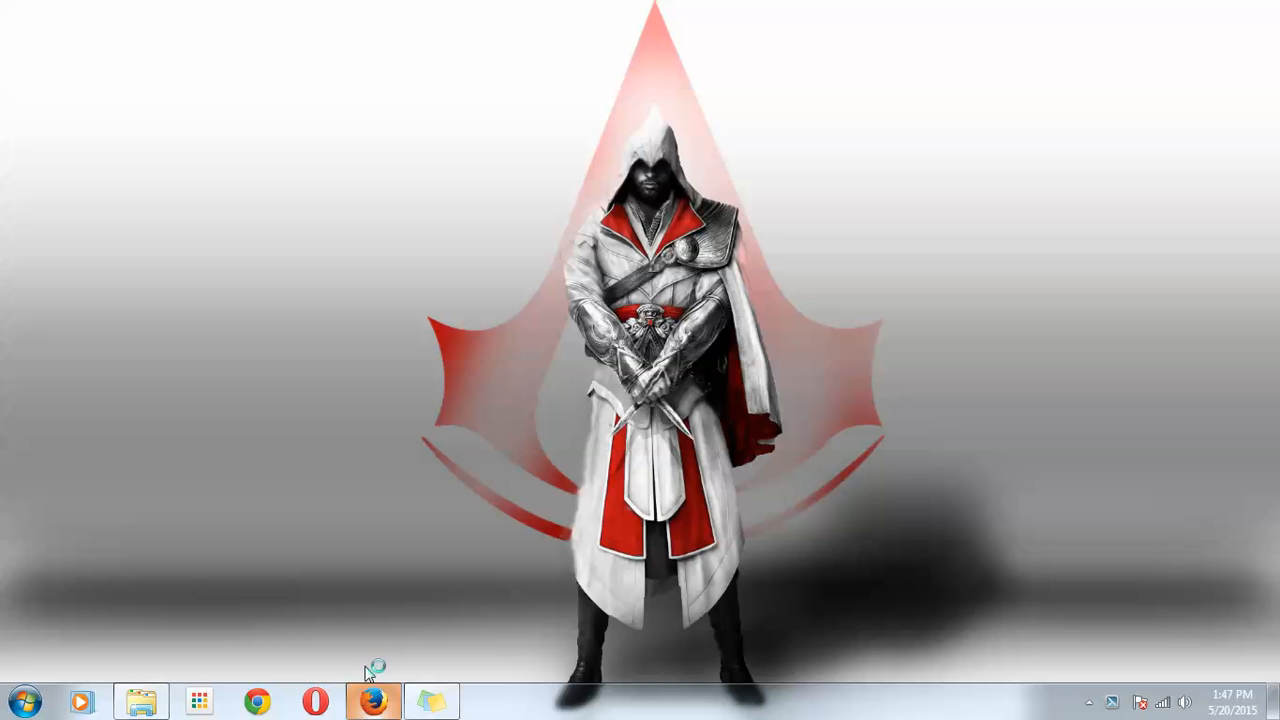
- Launch Firefox from the taskbar so its start page appears
left_click(372, 700)
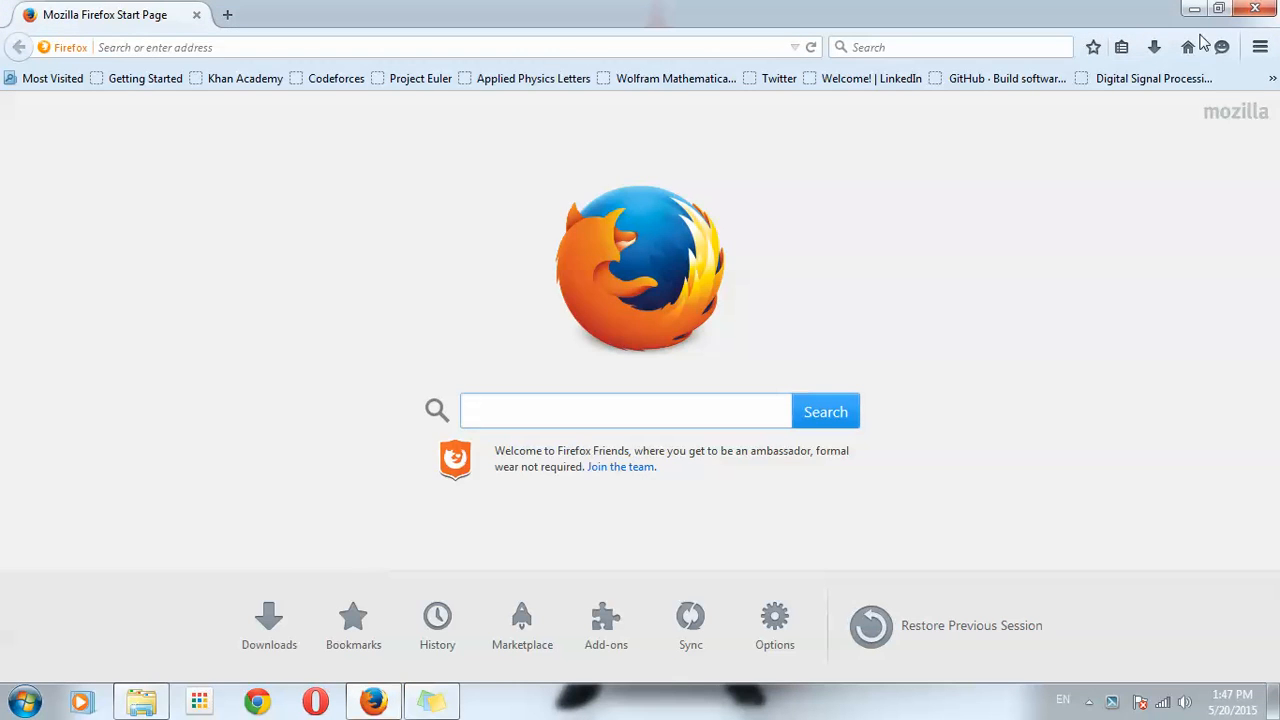
- Search all add-ons for 'anonim' in the Add-ons Manager to list anonymoX 2.4.7
left_click(604, 620)
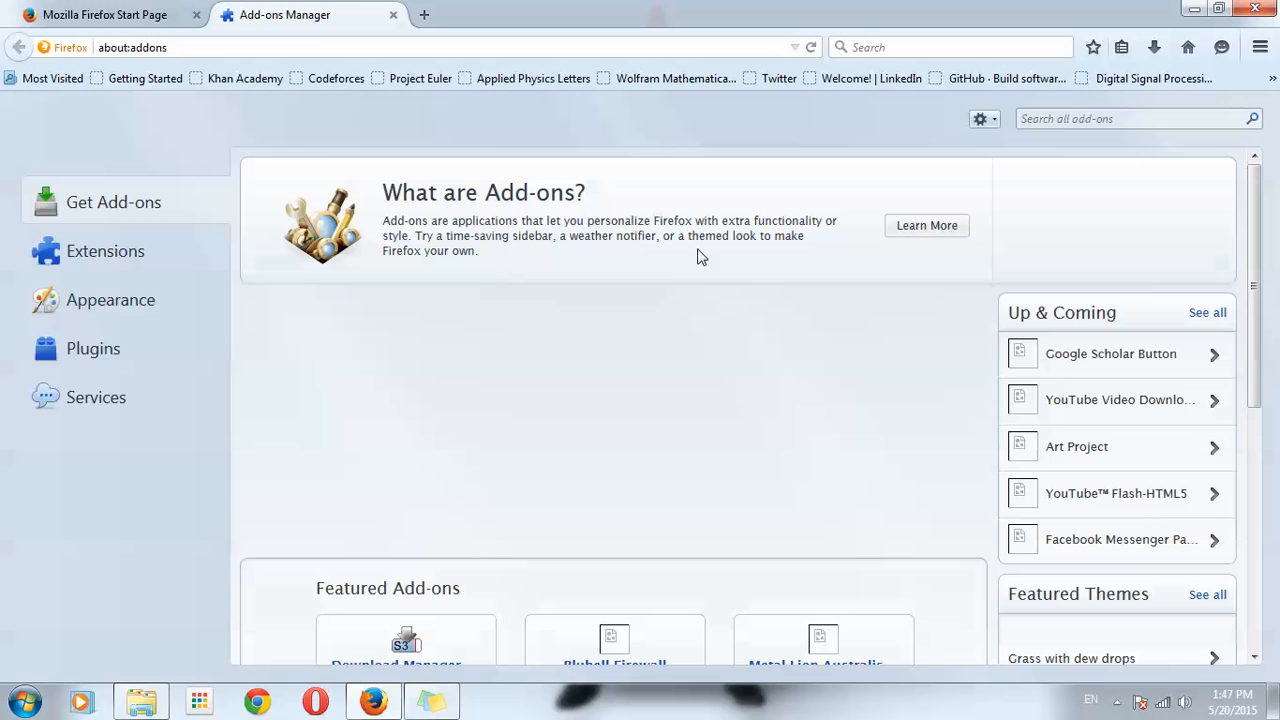
left_click(1138, 118)
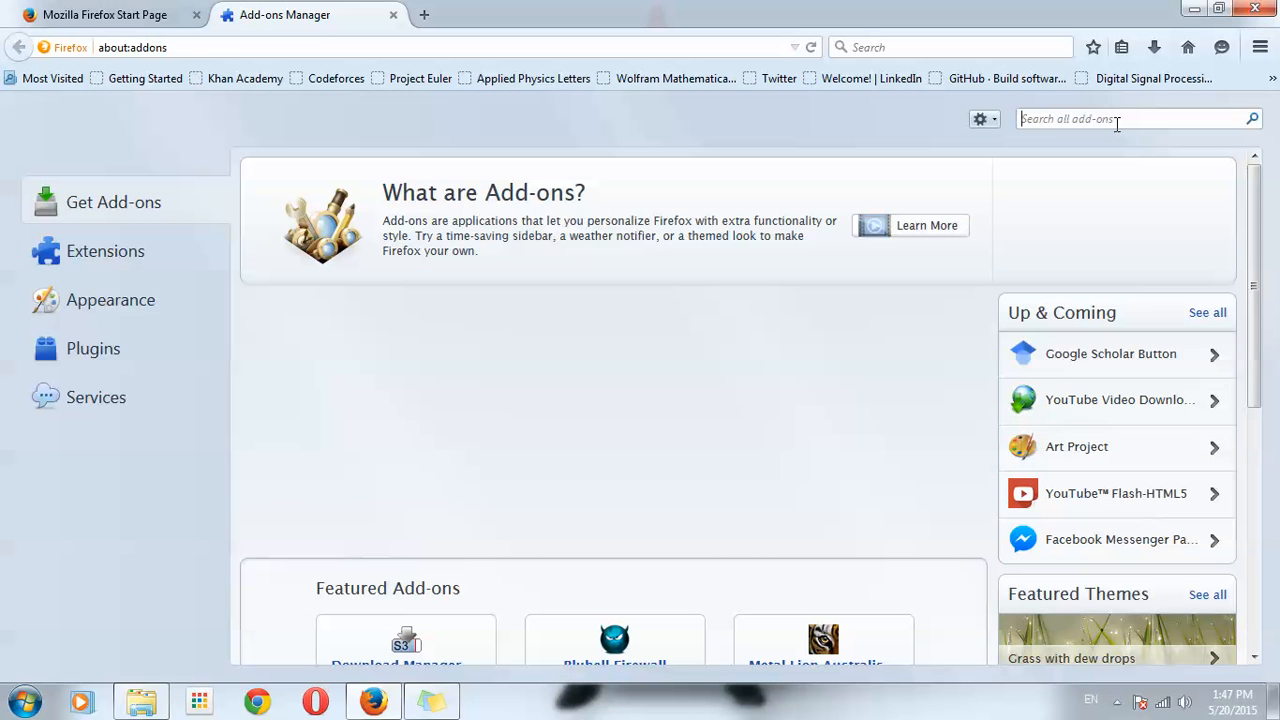
type("anonimx")
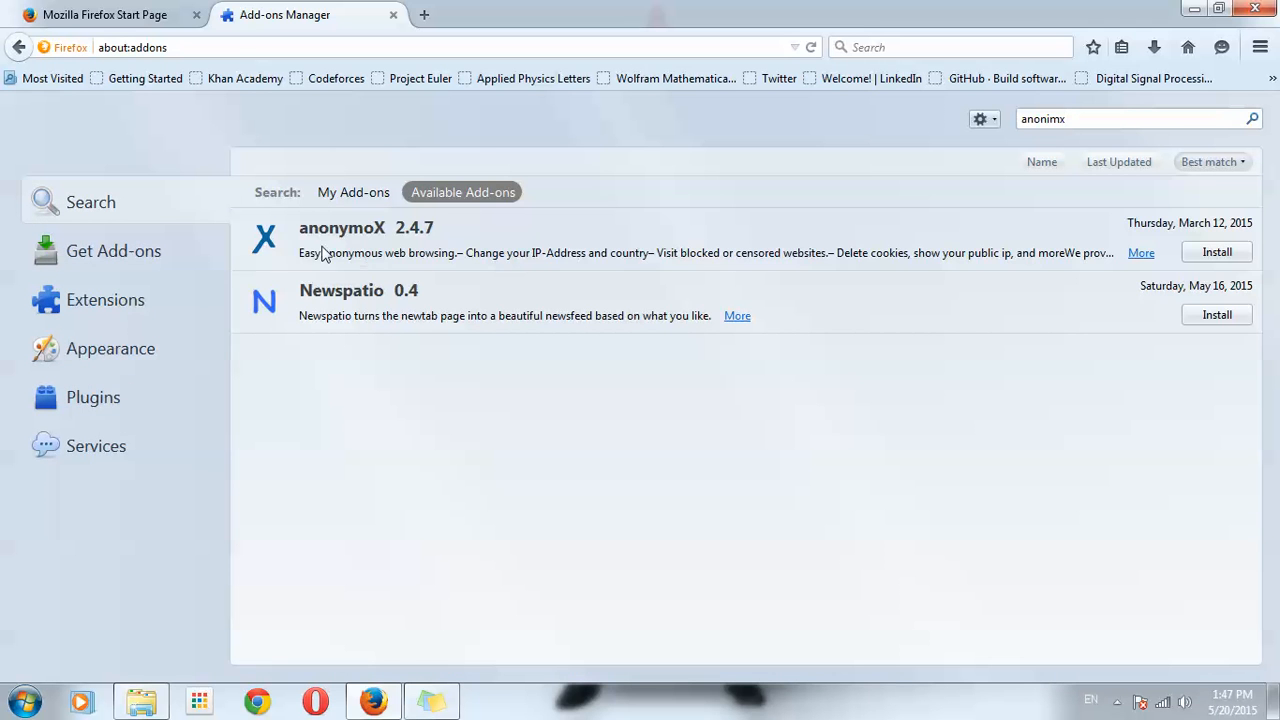
mouse_move(442, 248)
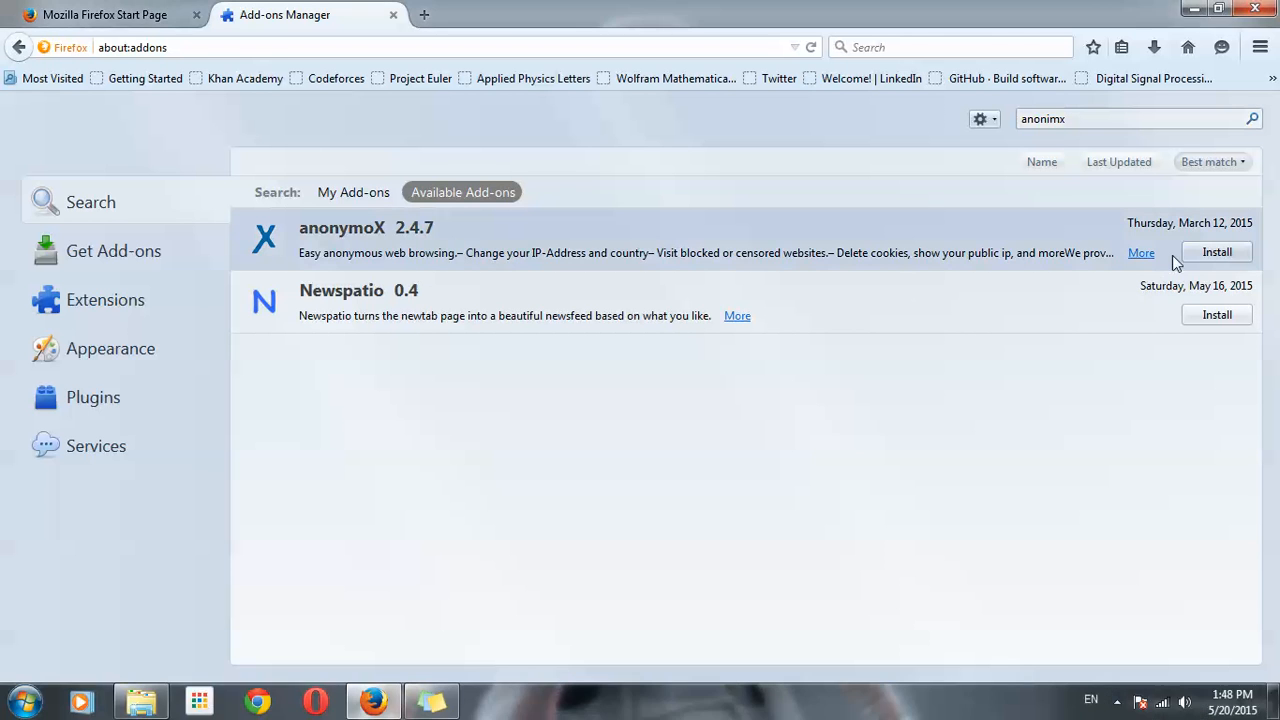
- Install the anonymoX add-on and restart Firefox to complete installation
left_click(1216, 252)
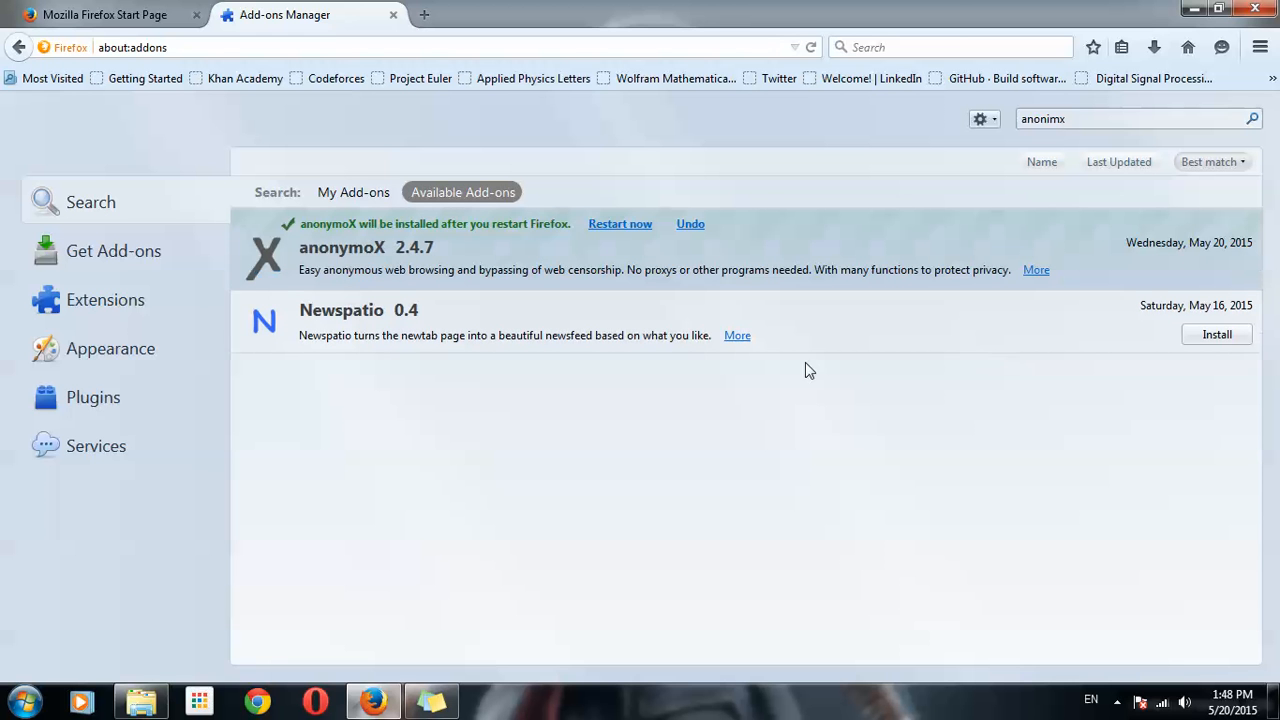
mouse_move(640, 240)
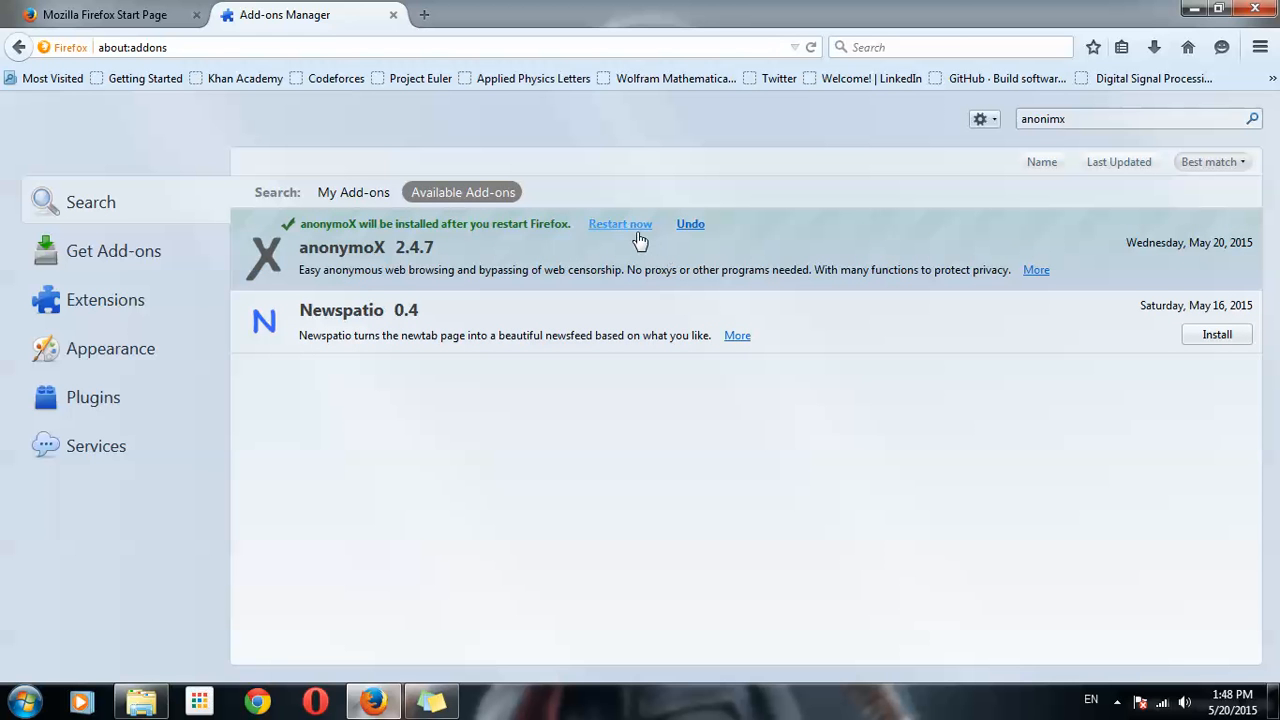
left_click(620, 224)
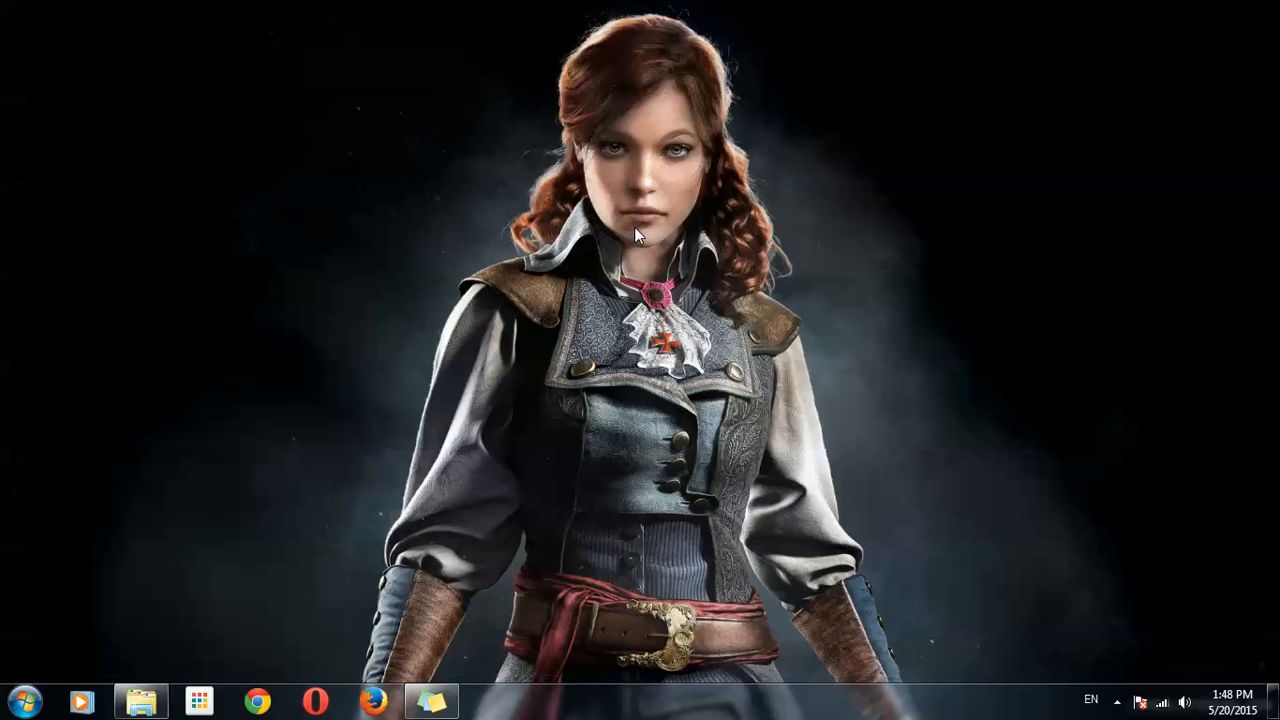
mouse_move(344, 600)
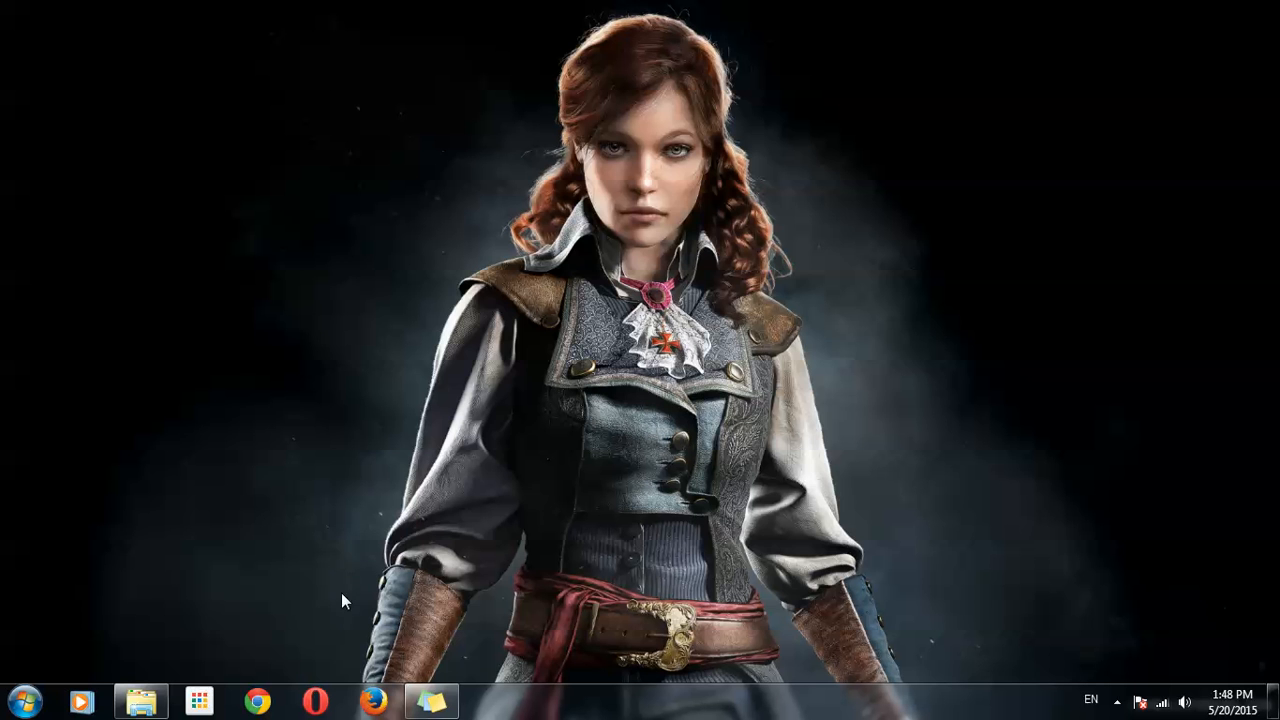
- Relaunch Firefox, which loads Google UK with anonymoX showing a UK IP
left_click(374, 700)
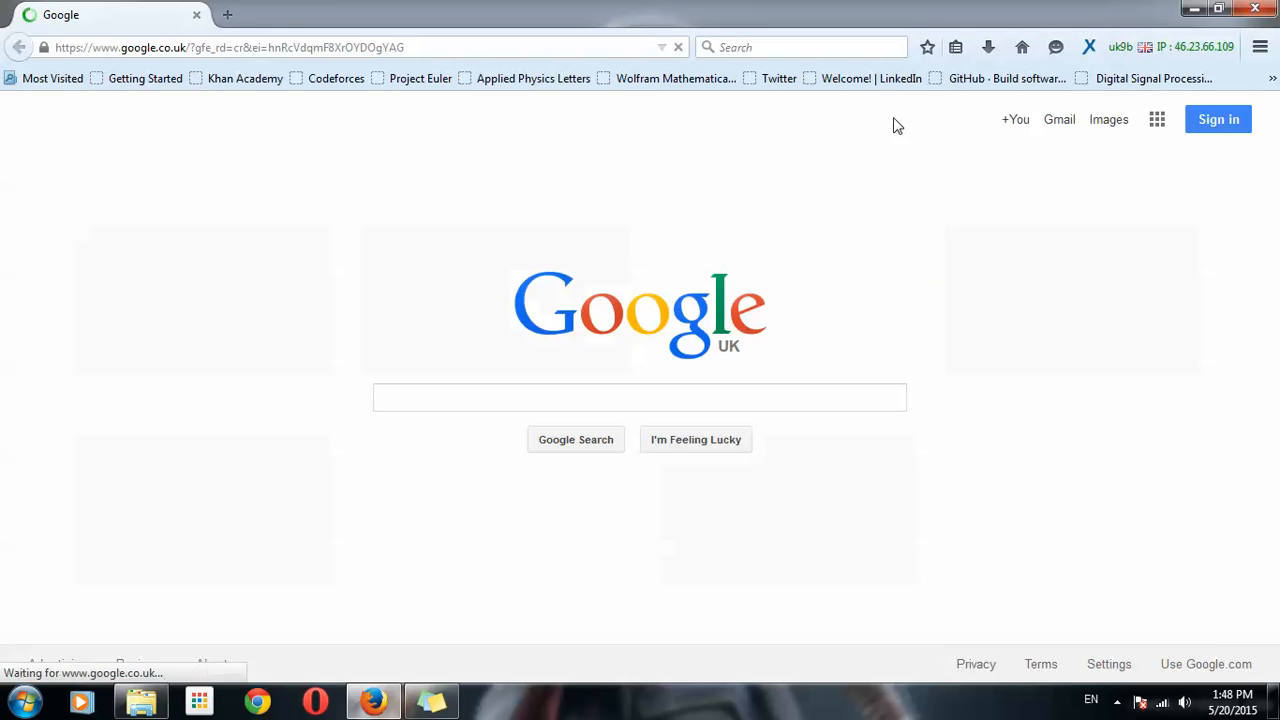
- Show the anonymoX panel with its active status and available identities
left_click(640, 396)
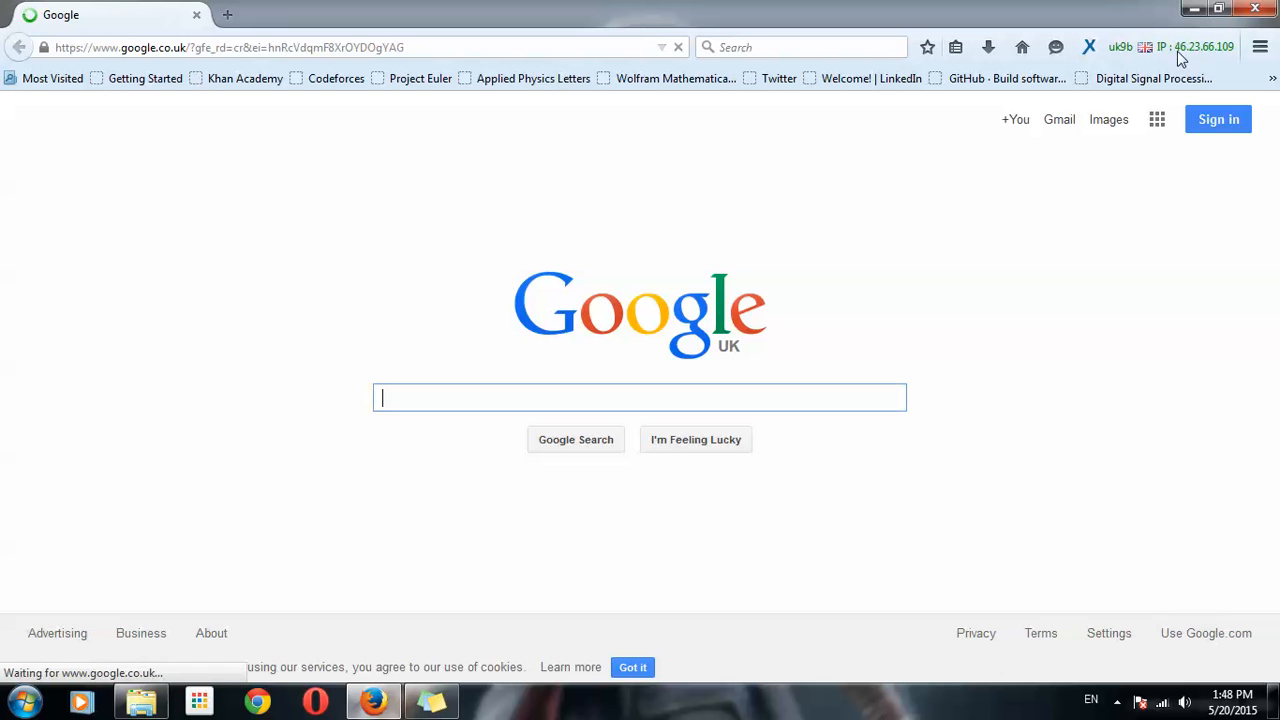
mouse_move(744, 360)
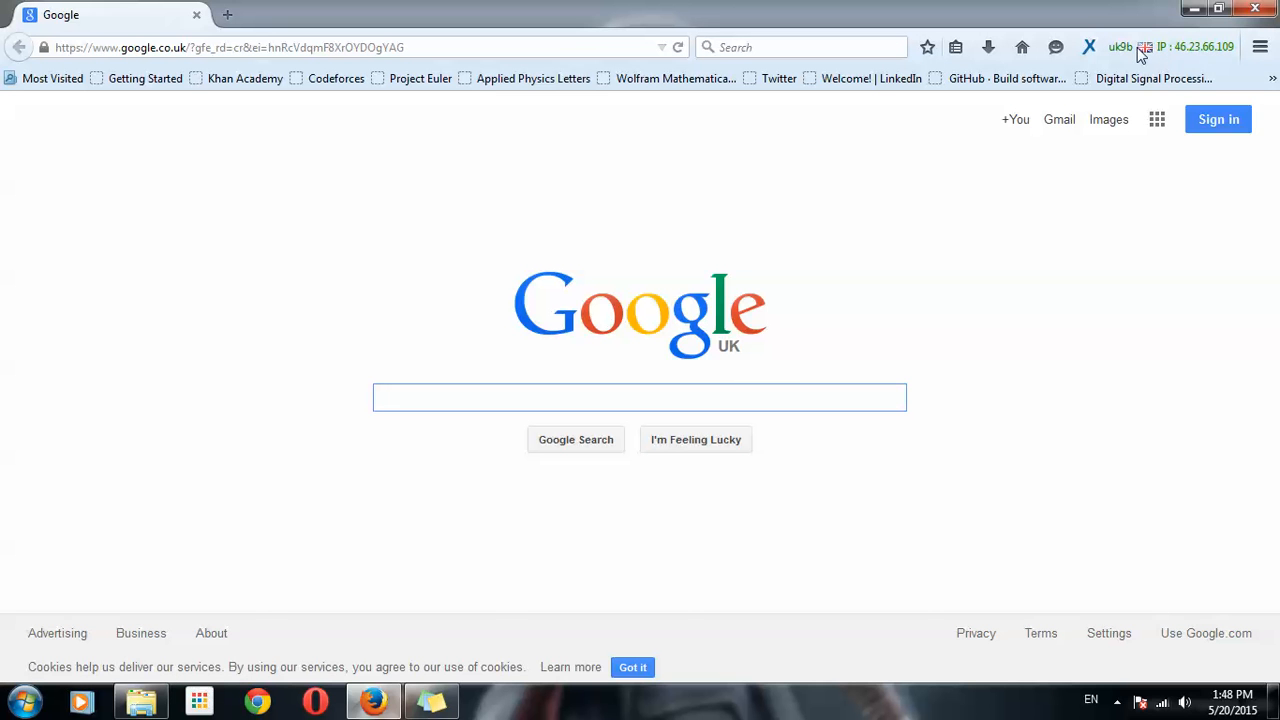
left_click(1088, 48)
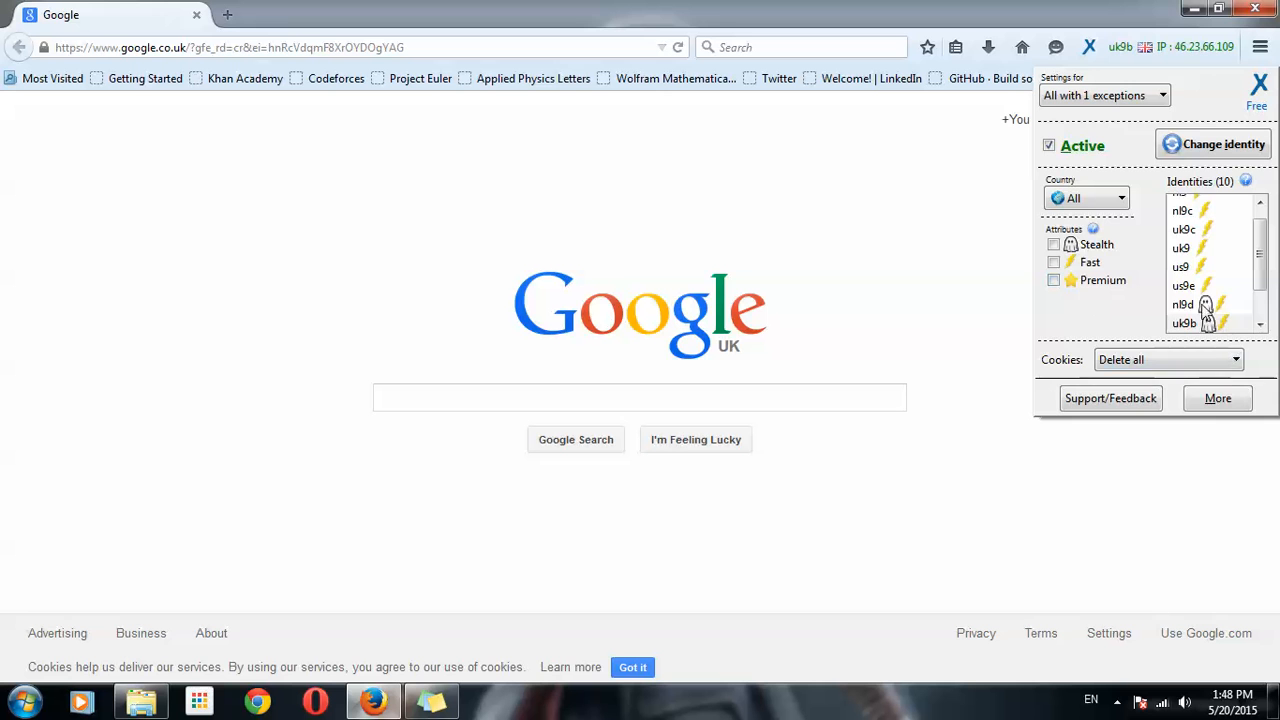
- Switch anonymoX to Netherlands identity nl9d (IP 185.56.137.14) and dismiss the IP-changed notice
left_click(1200, 304)
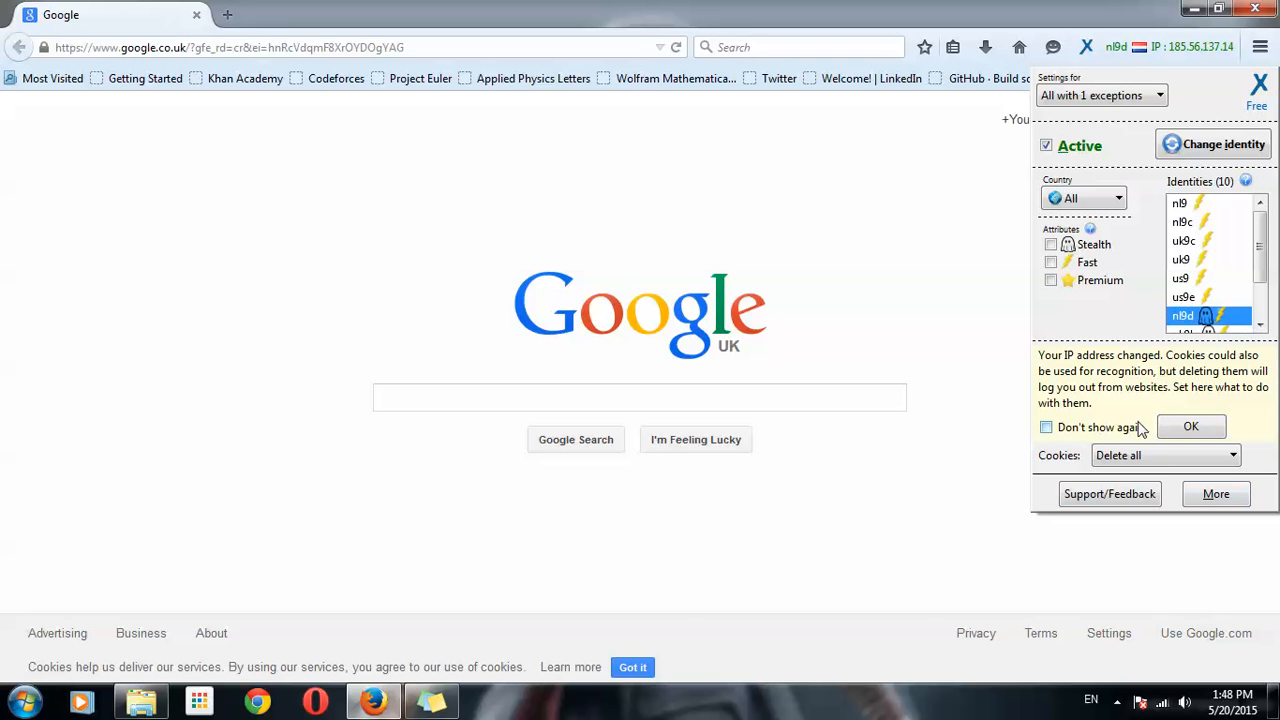
mouse_move(1144, 384)
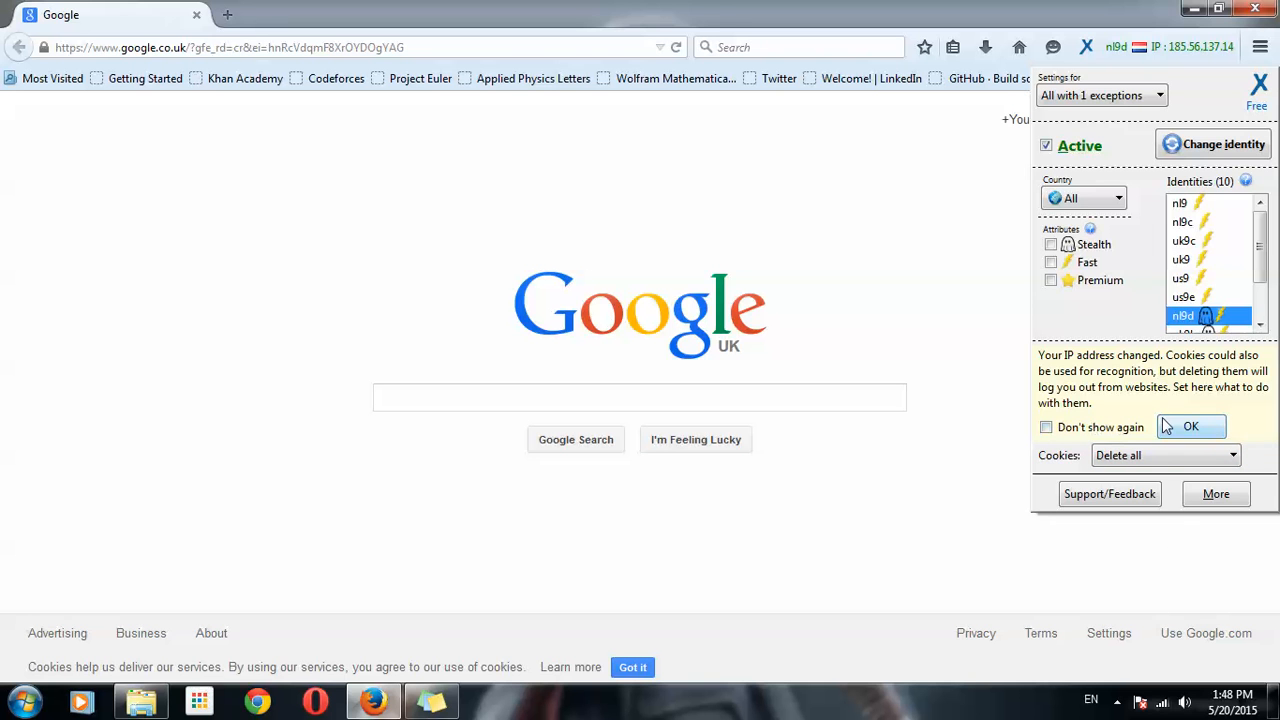
left_click(1190, 426)
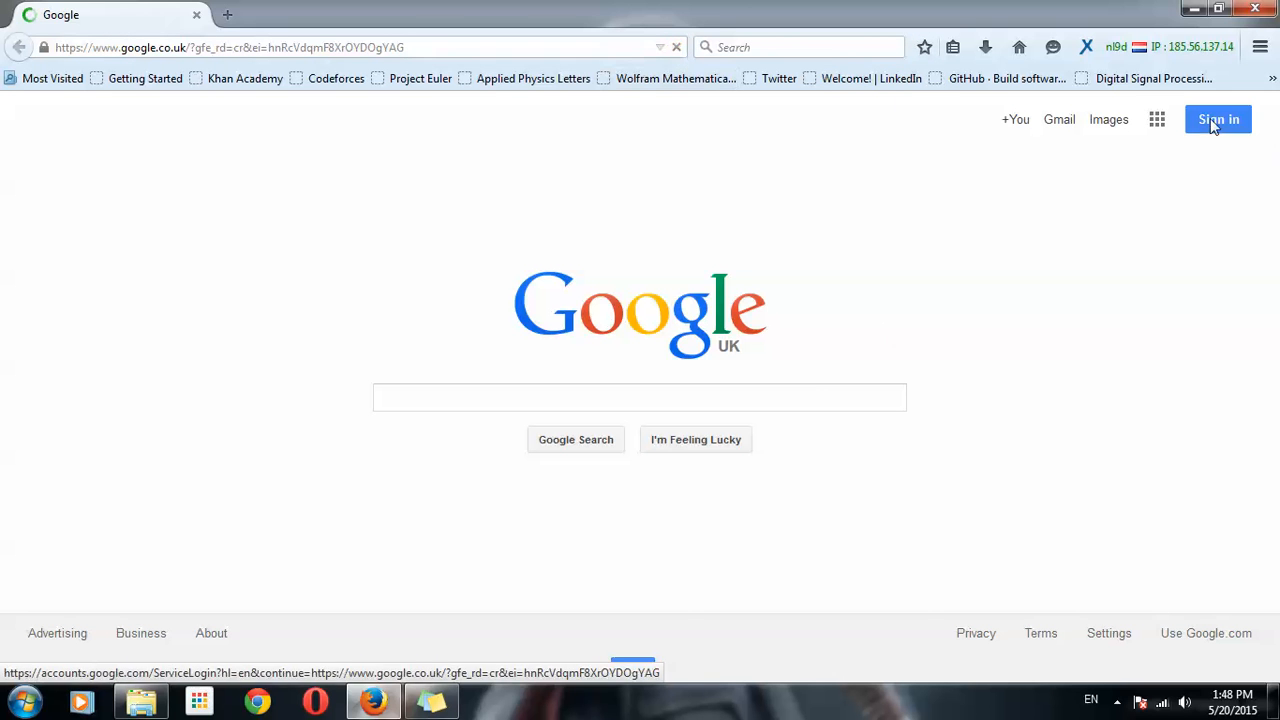
mouse_move(952, 356)
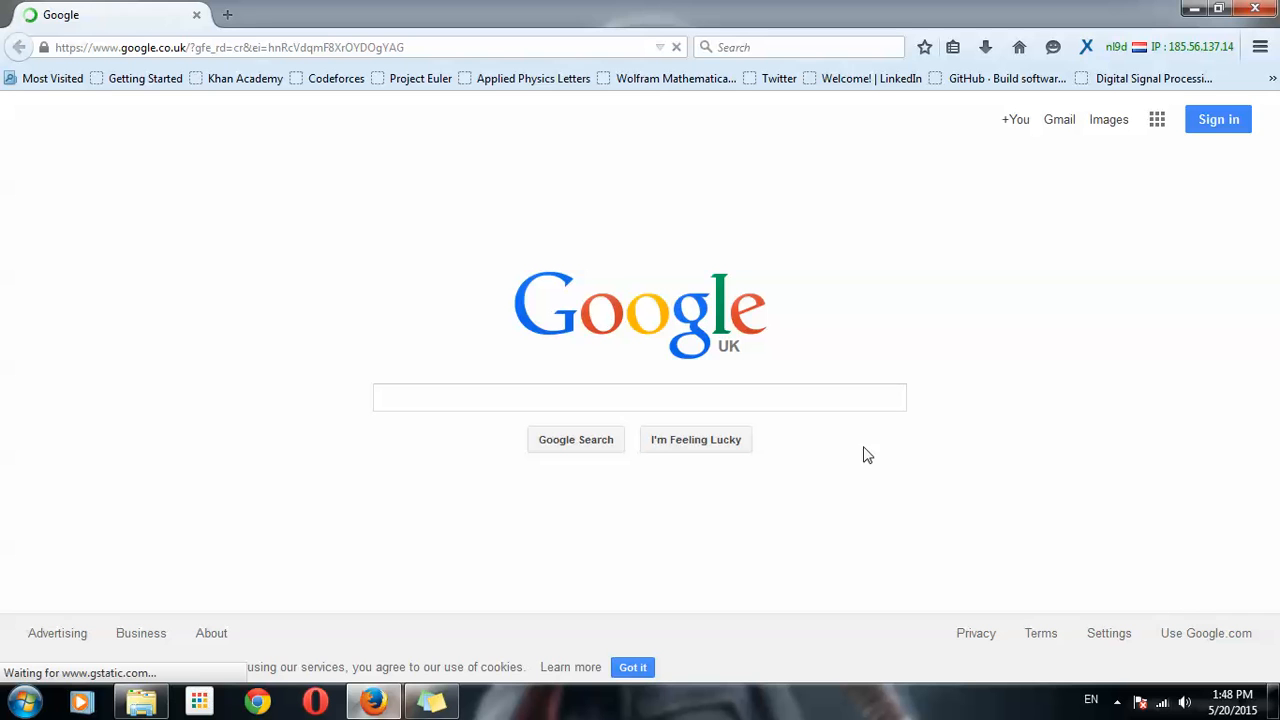
mouse_move(924, 304)
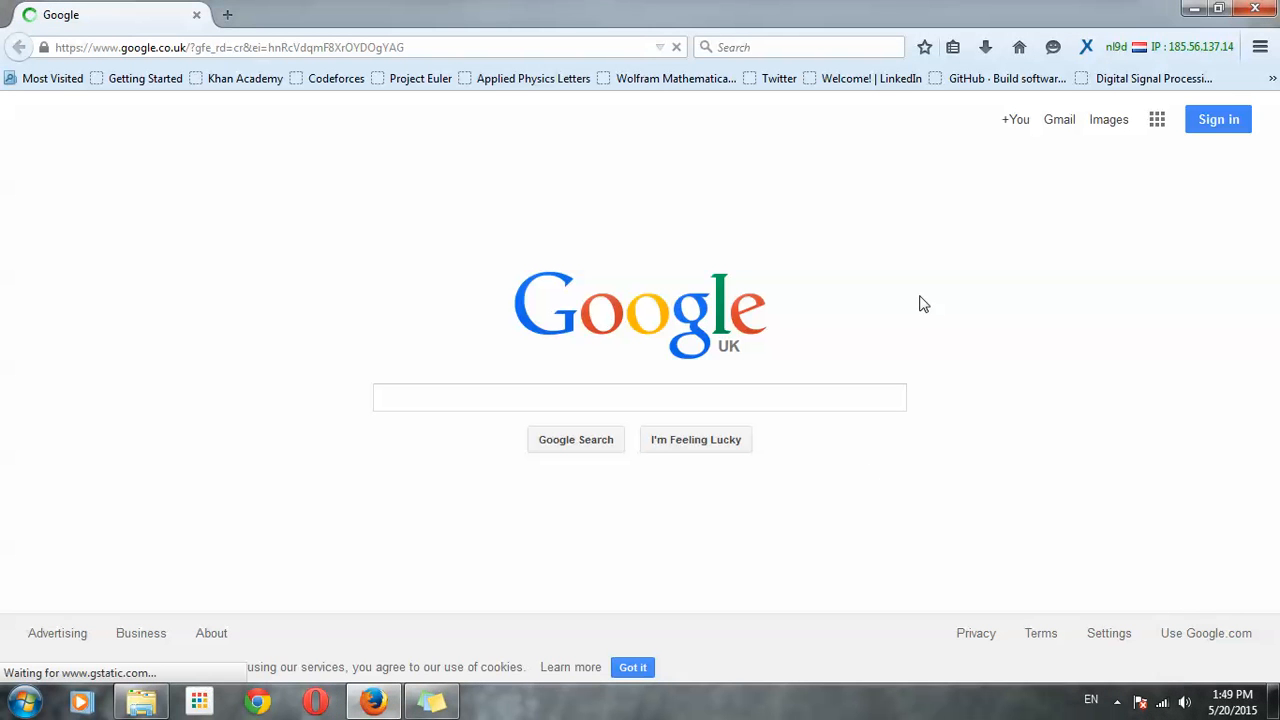
- Reload Google from the address bar so it redirects to Google Nederland at google.nl
left_click(350, 48)
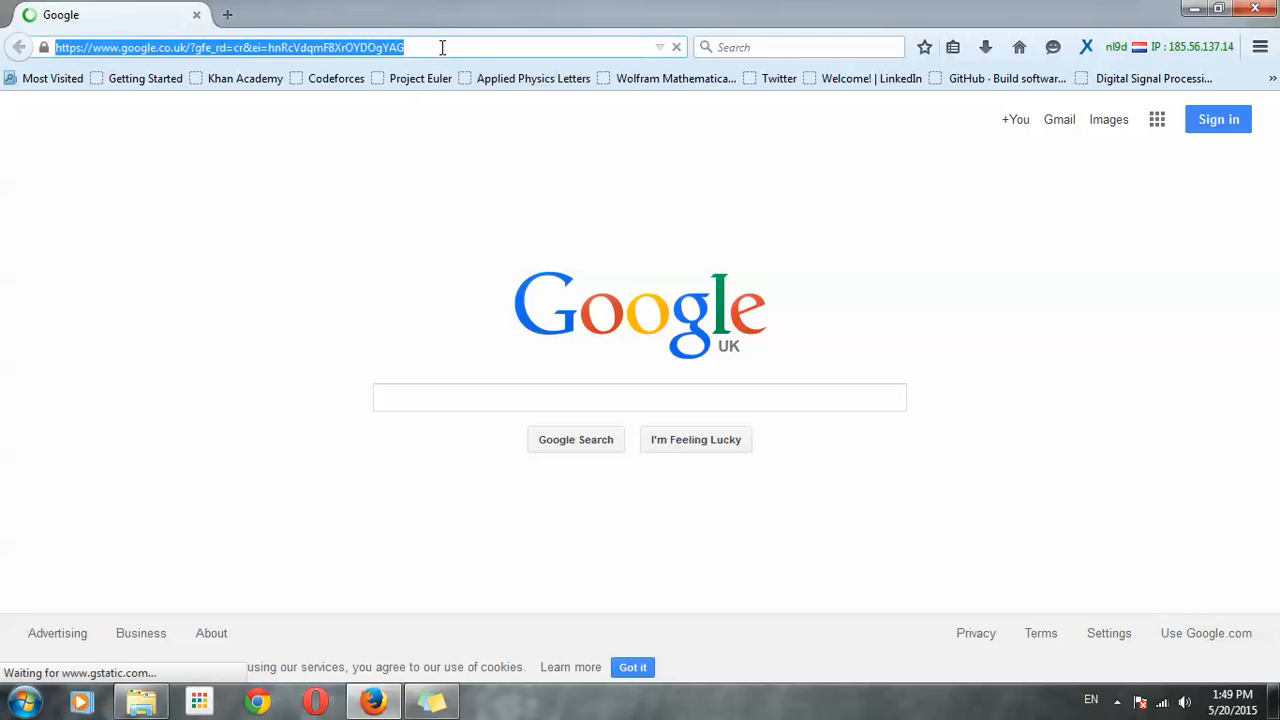
key("Return")
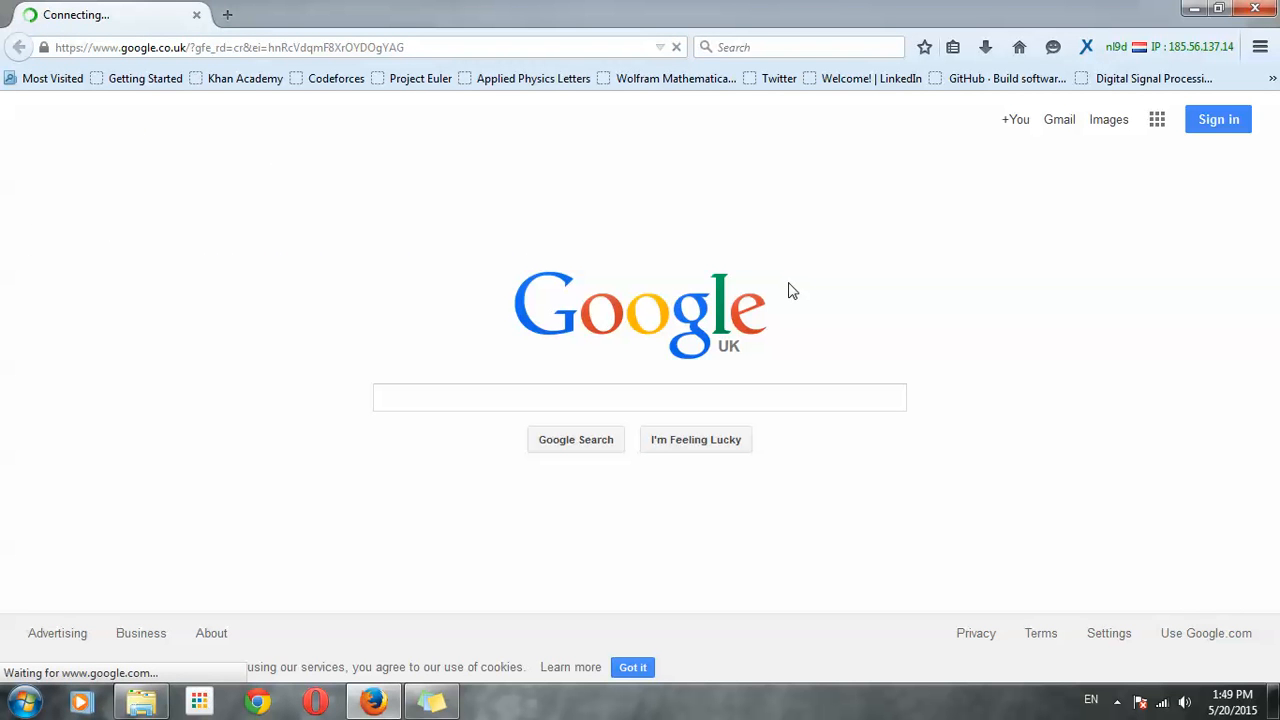
mouse_move(1122, 56)
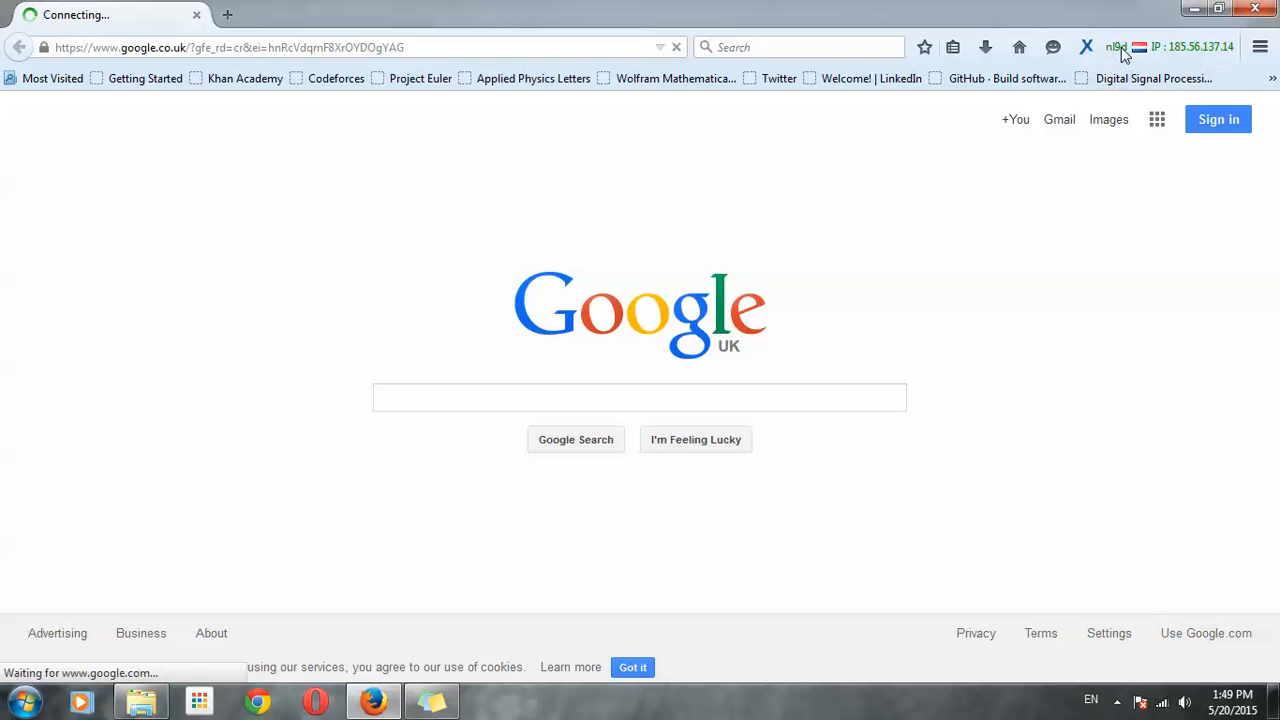
mouse_move(1108, 54)
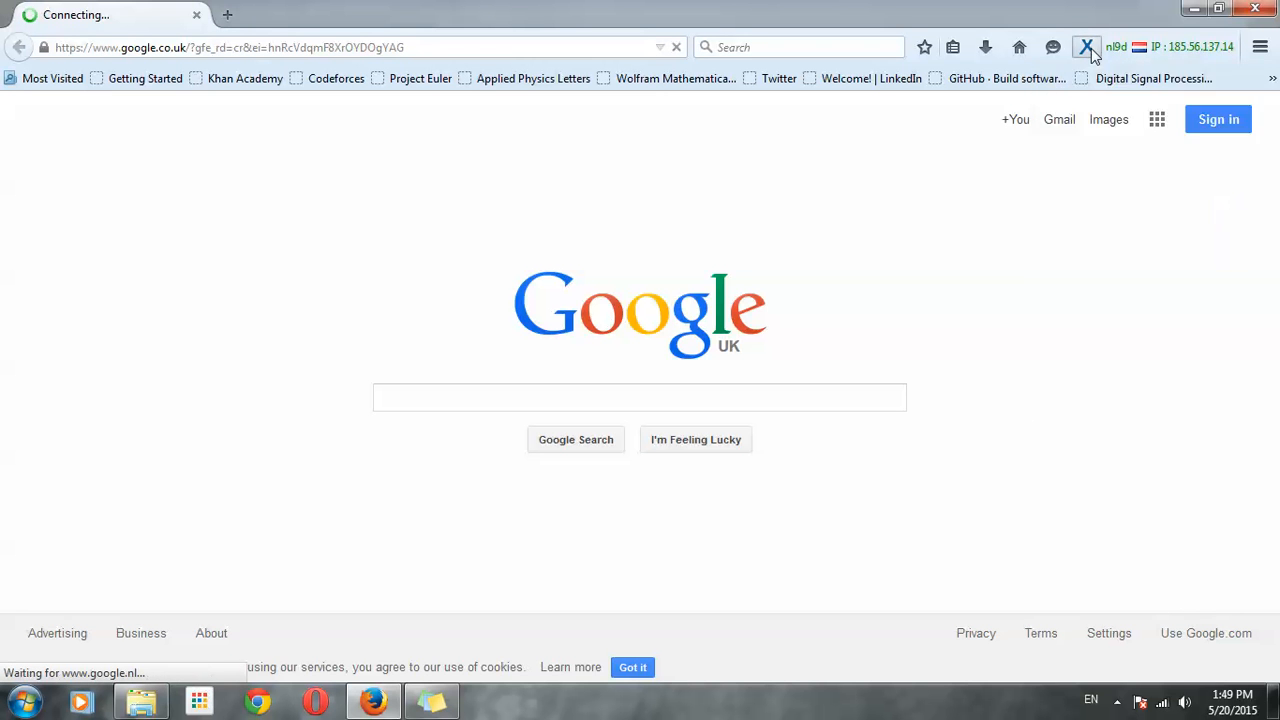
mouse_move(884, 200)
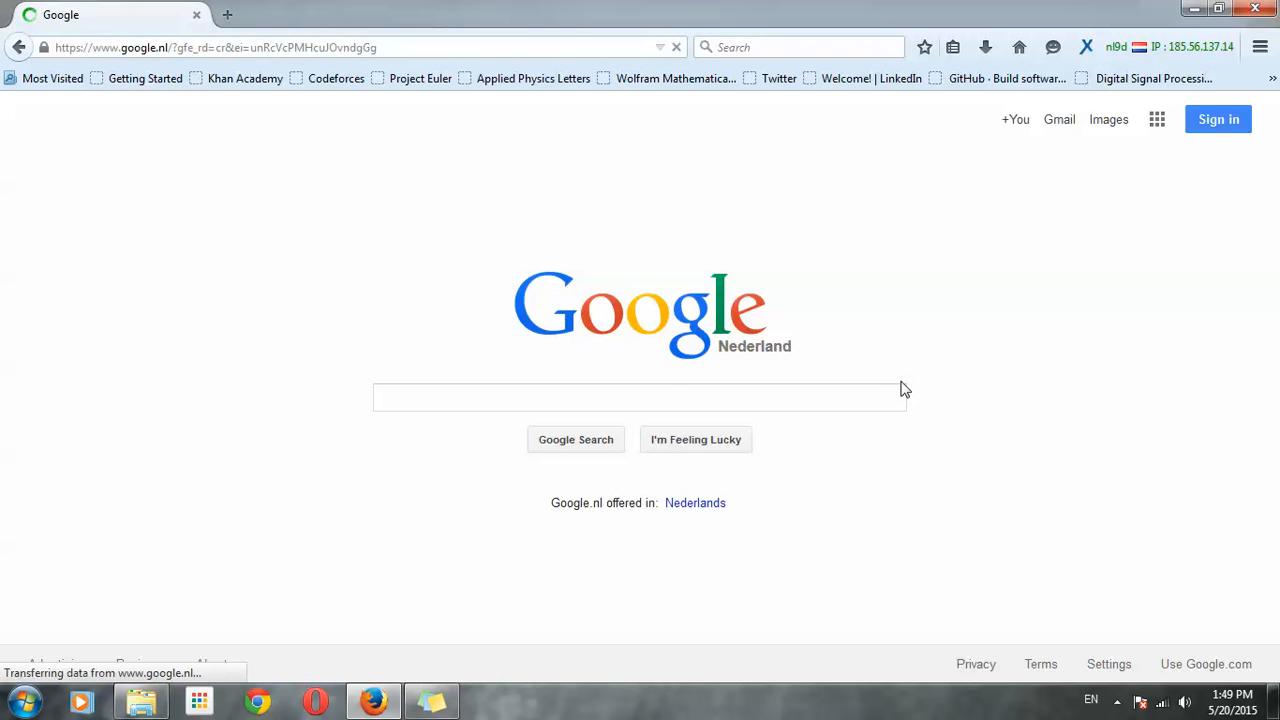
left_click(640, 396)
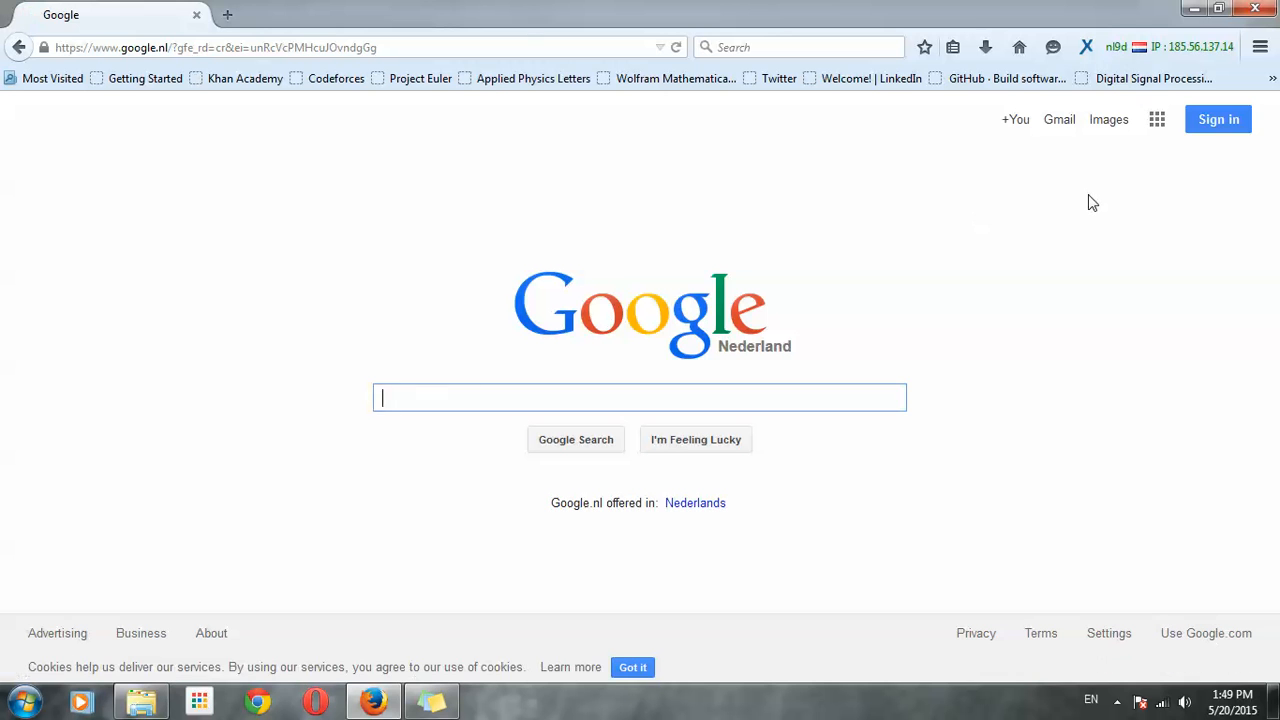